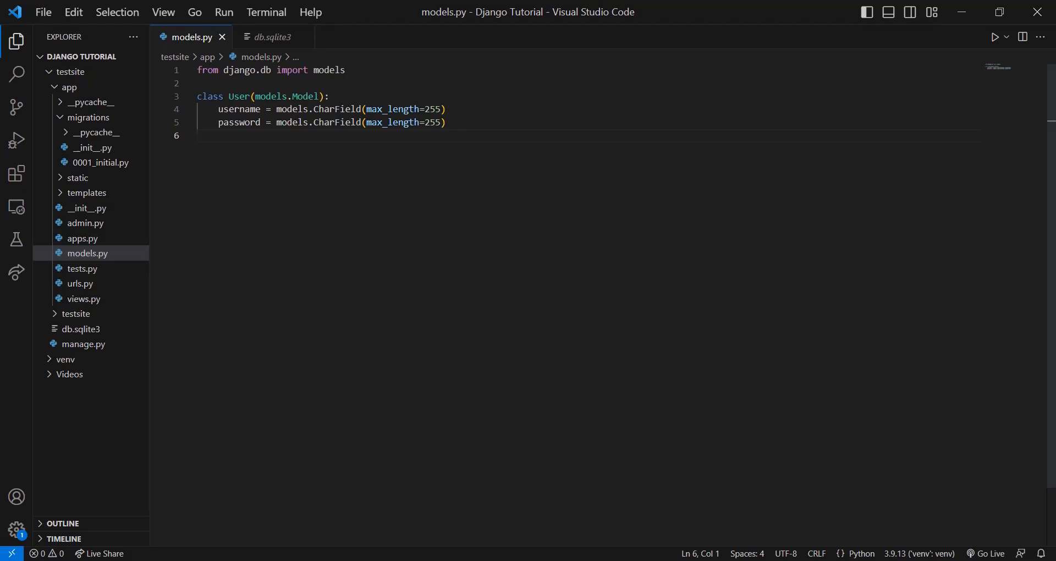
{"action": "mouse_move", "coordinate": [944, 217]}
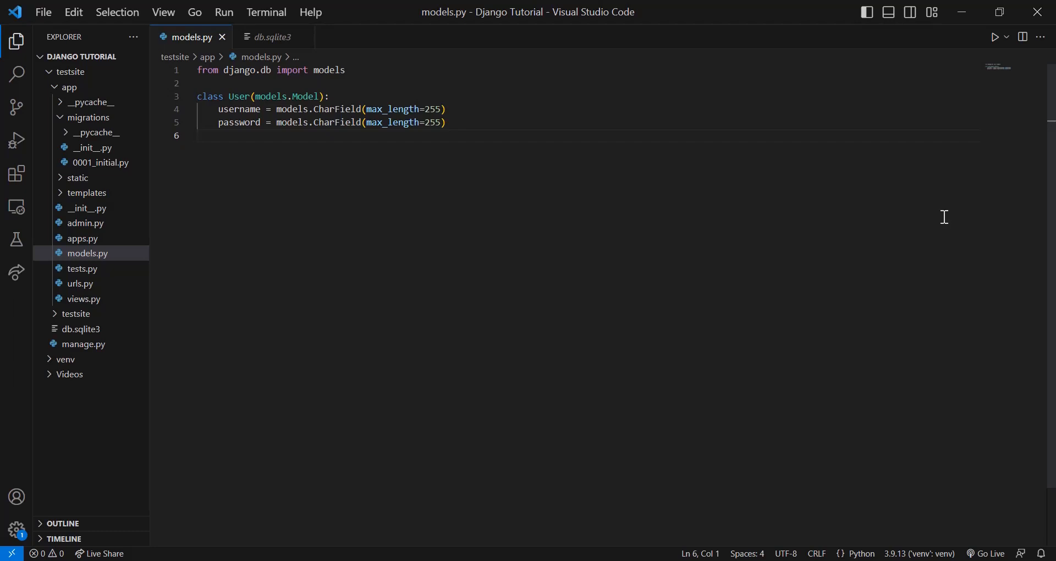
{"action": "mouse_move", "coordinate": [850, 223]}
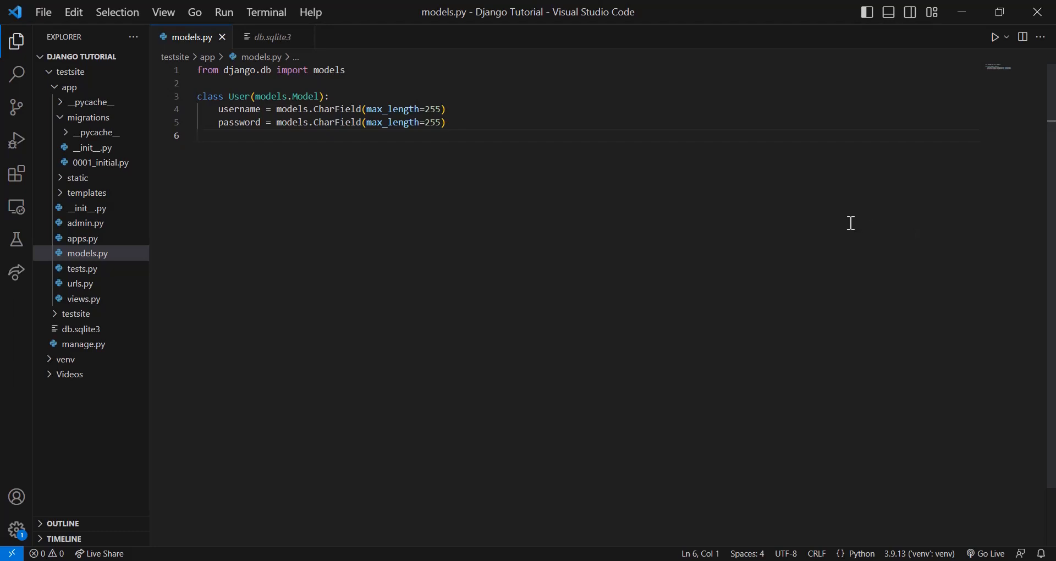
{"action": "mouse_move", "coordinate": [799, 225]}
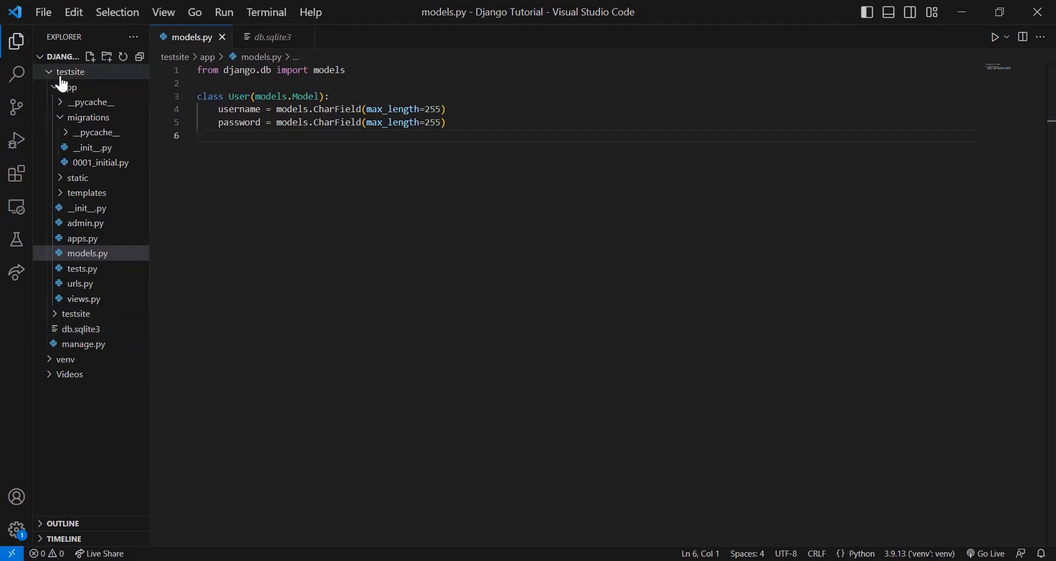
Collapse and re-expand the testsite and app folders in the Explorer to reveal models.py.
{"action": "left_click", "coordinate": [70, 72]}
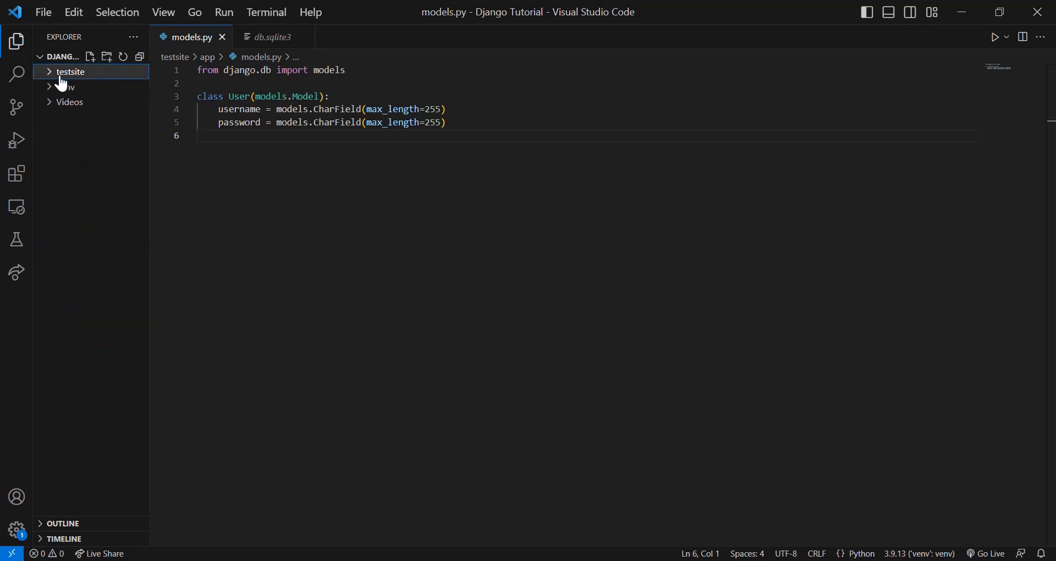
{"action": "left_click", "coordinate": [70, 71]}
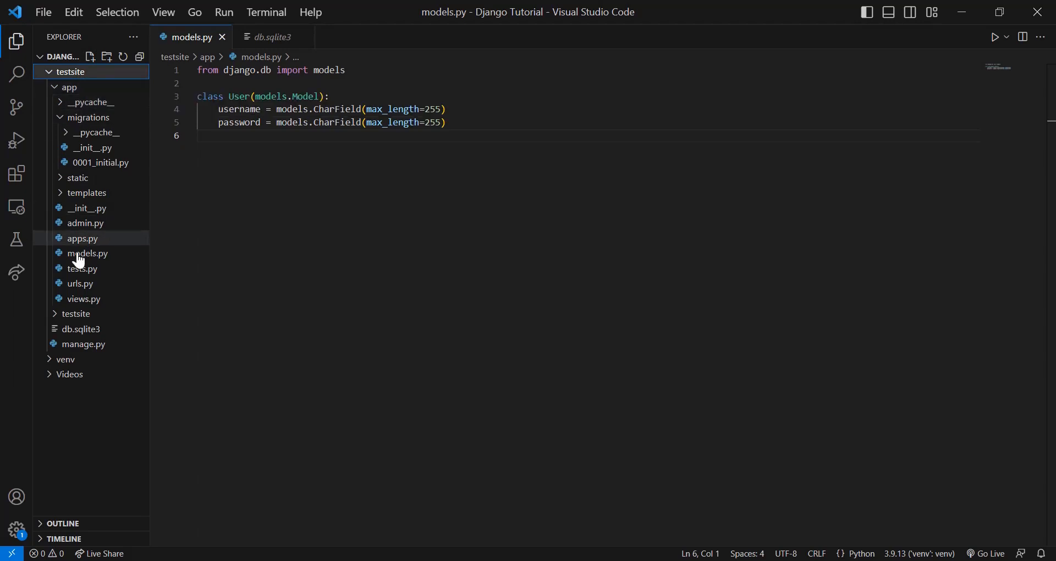
{"action": "mouse_move", "coordinate": [83, 343]}
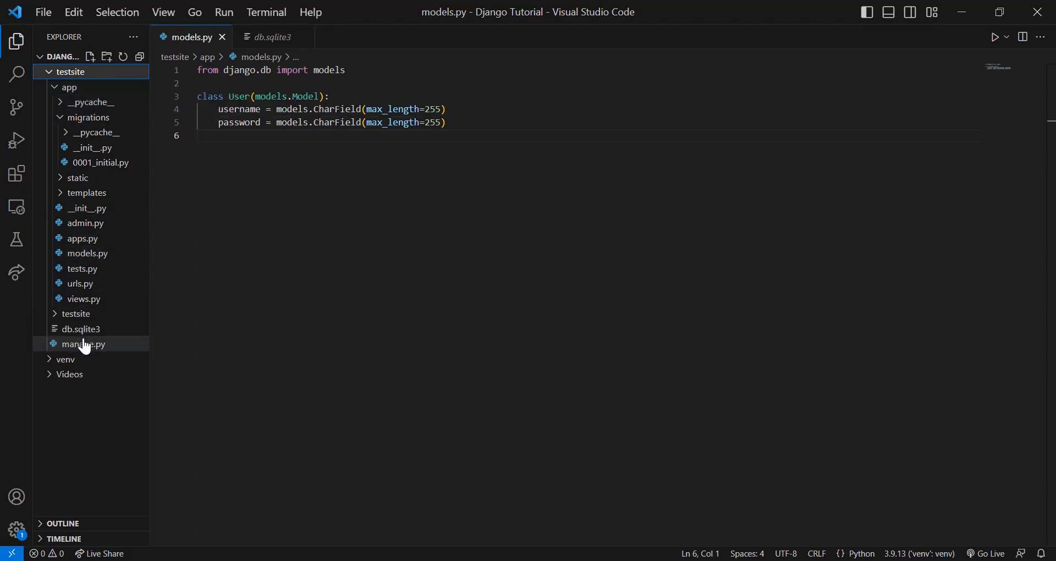
{"action": "mouse_move", "coordinate": [80, 329]}
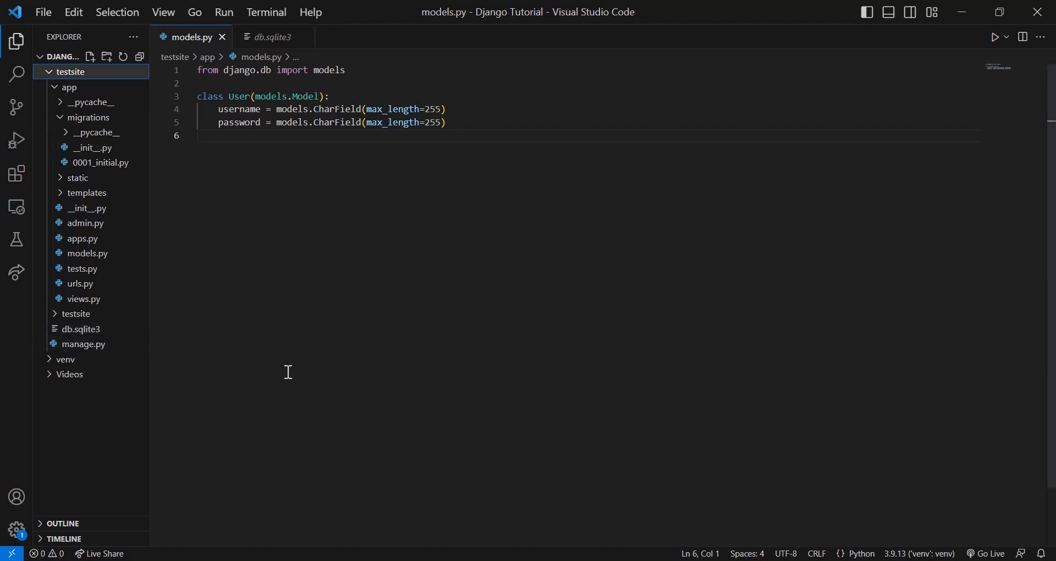
{"action": "mouse_move", "coordinate": [289, 256]}
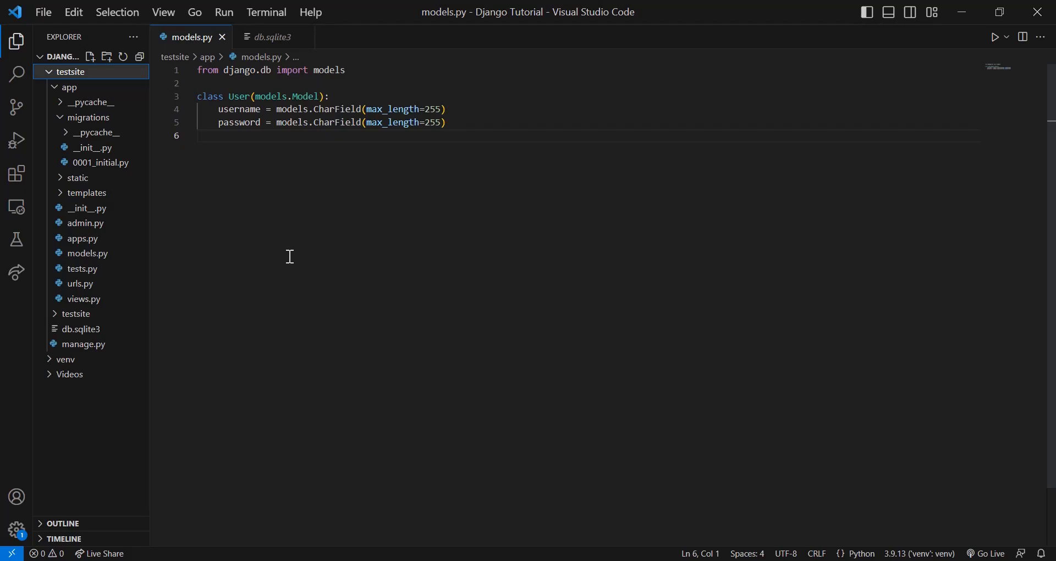
{"action": "mouse_move", "coordinate": [181, 238]}
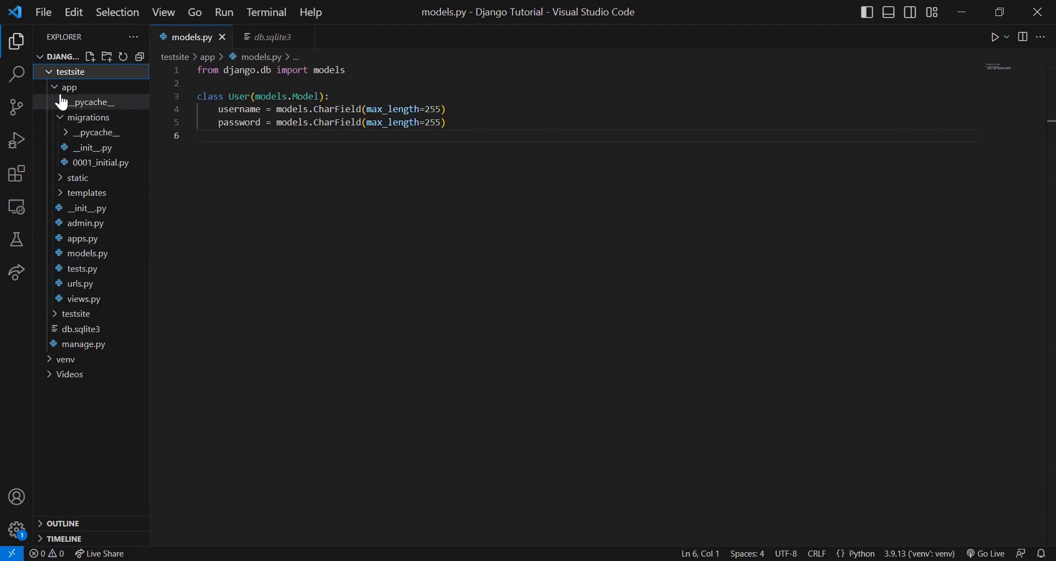
{"action": "left_click", "coordinate": [68, 87]}
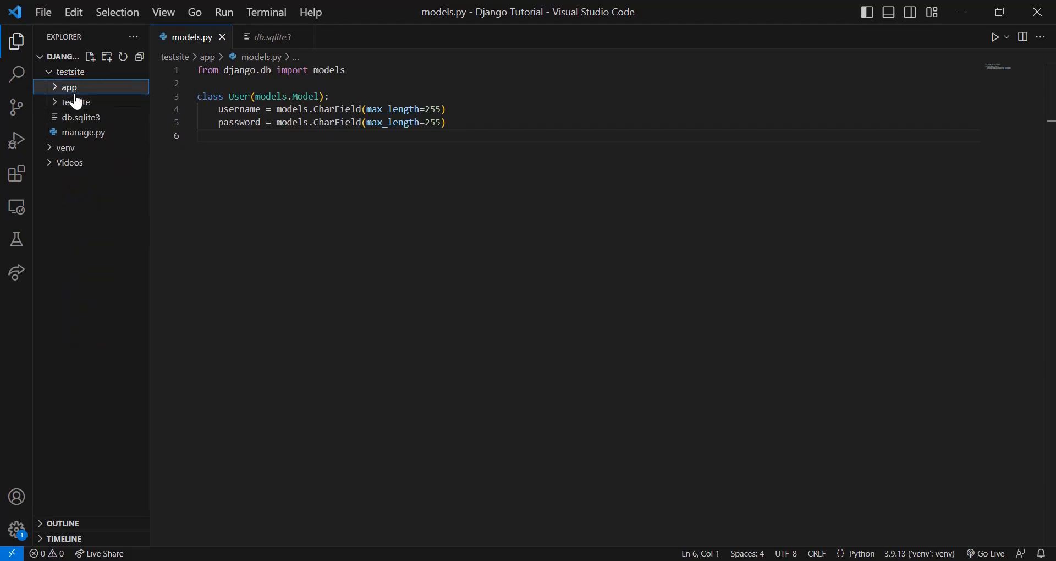
{"action": "left_click", "coordinate": [68, 87]}
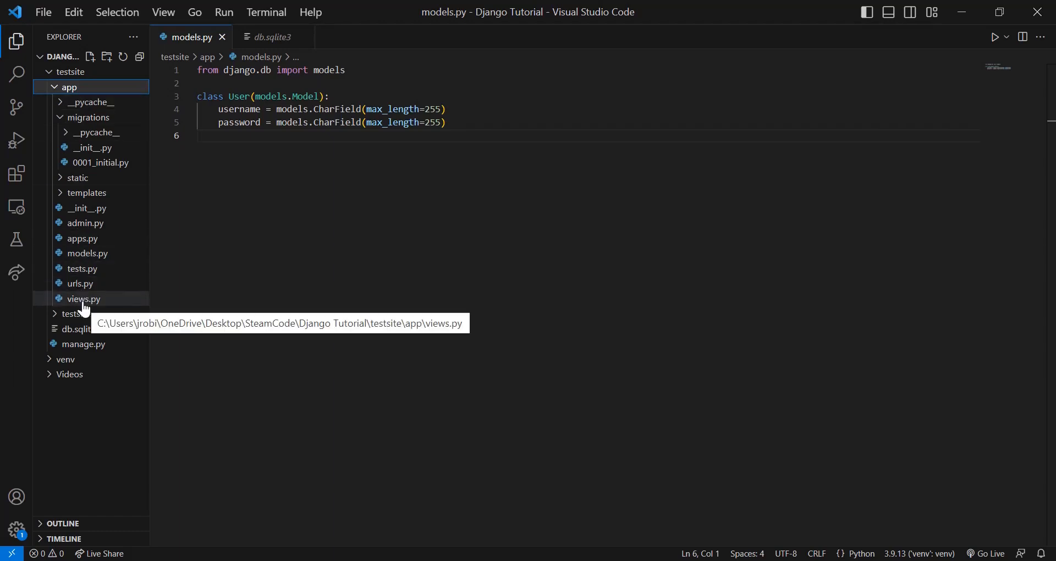
{"action": "mouse_move", "coordinate": [88, 253]}
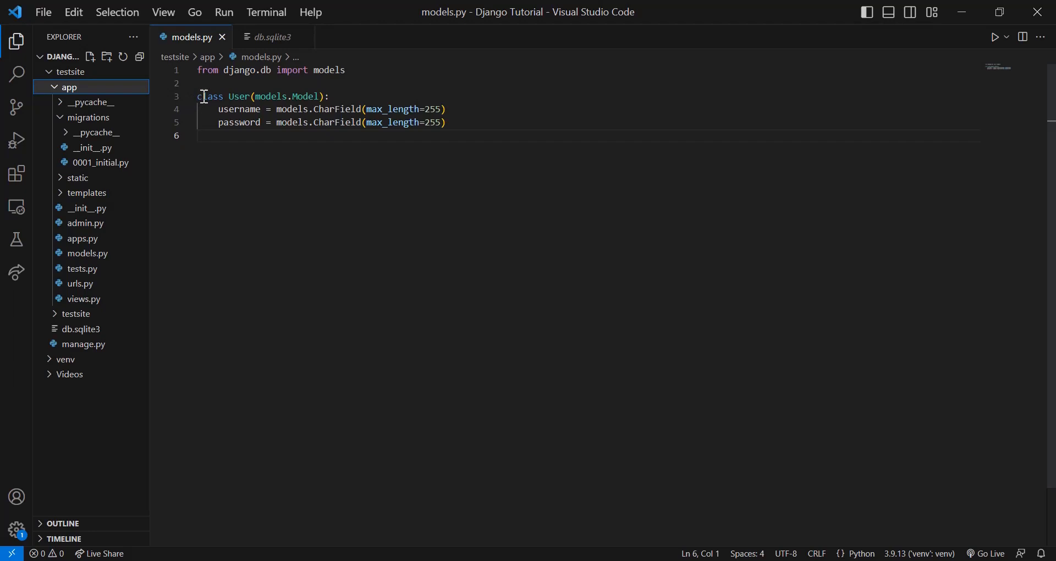
{"action": "mouse_move", "coordinate": [496, 140]}
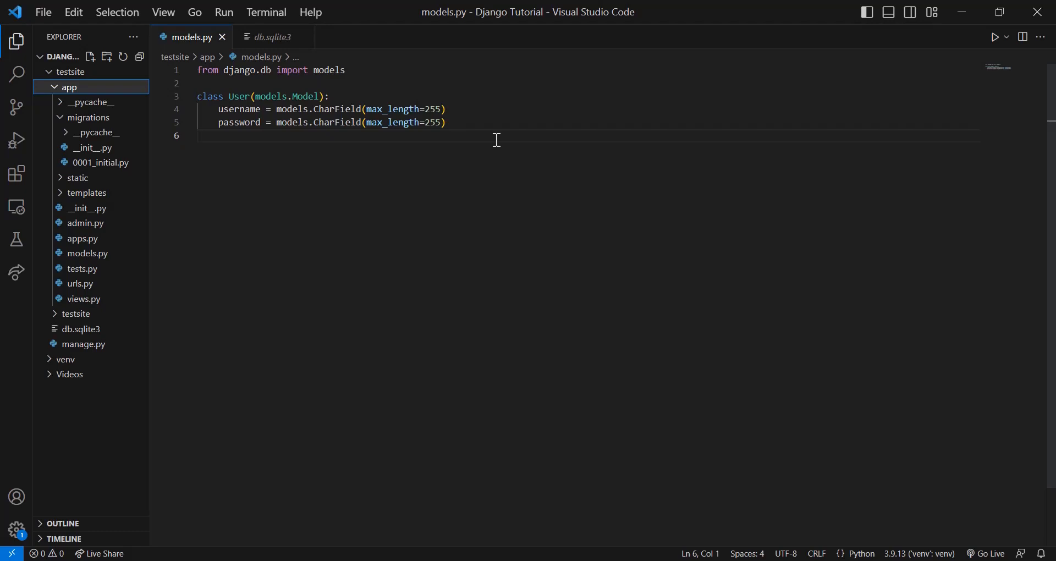
{"action": "mouse_move", "coordinate": [239, 109]}
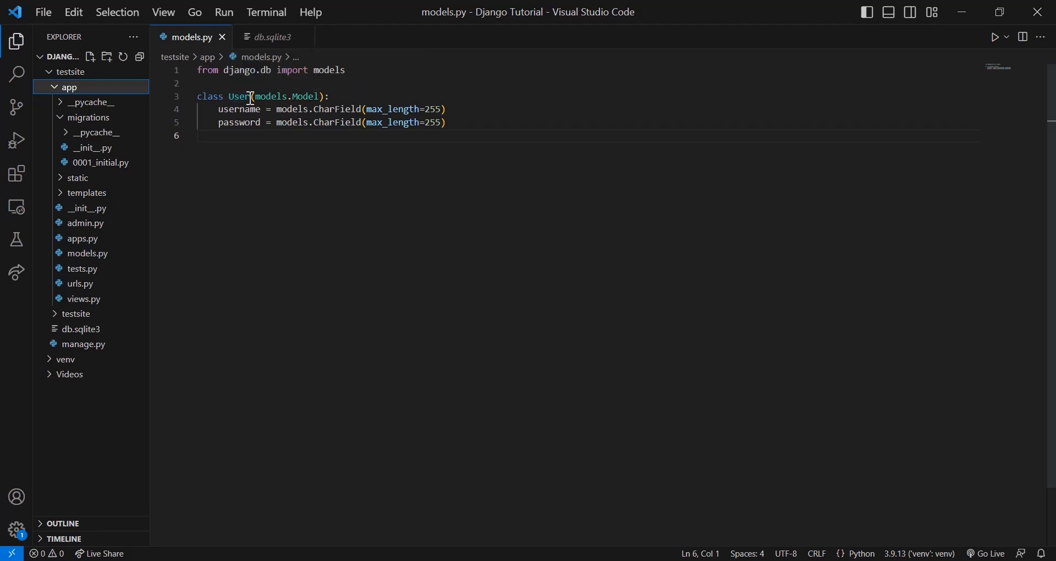
{"action": "mouse_move", "coordinate": [271, 109]}
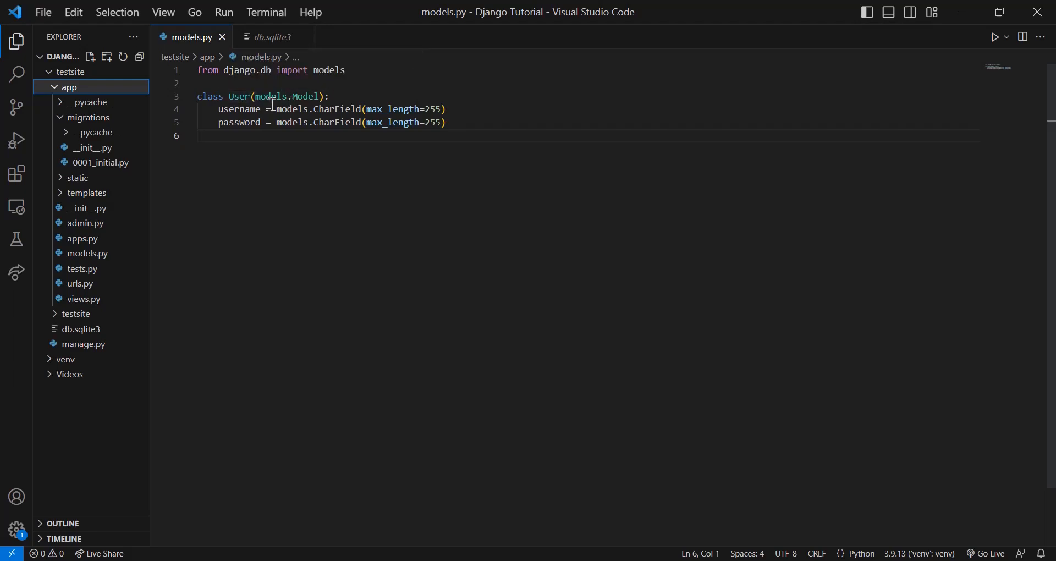
{"action": "mouse_move", "coordinate": [303, 97]}
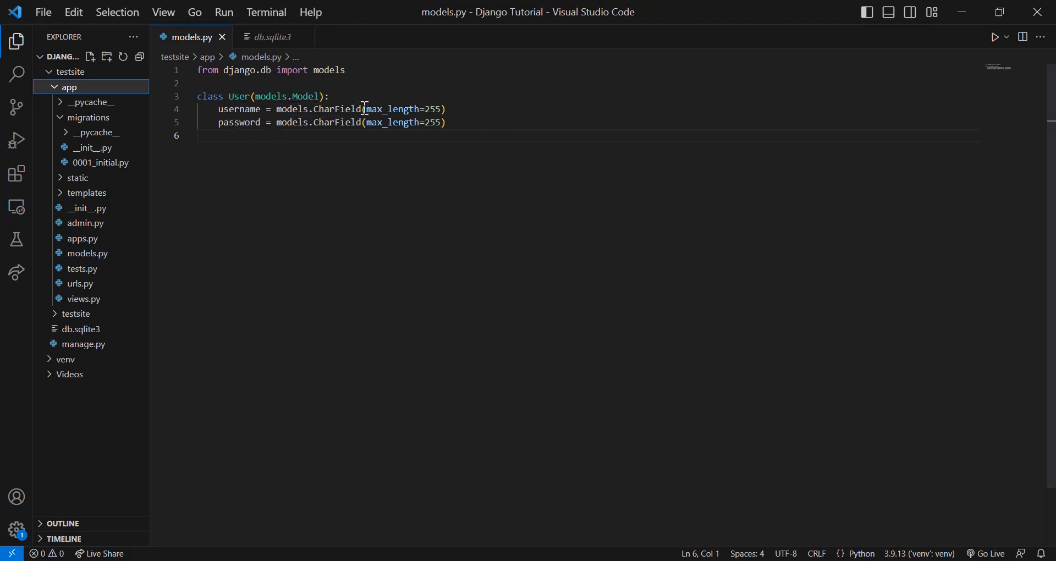
{"action": "mouse_move", "coordinate": [481, 109]}
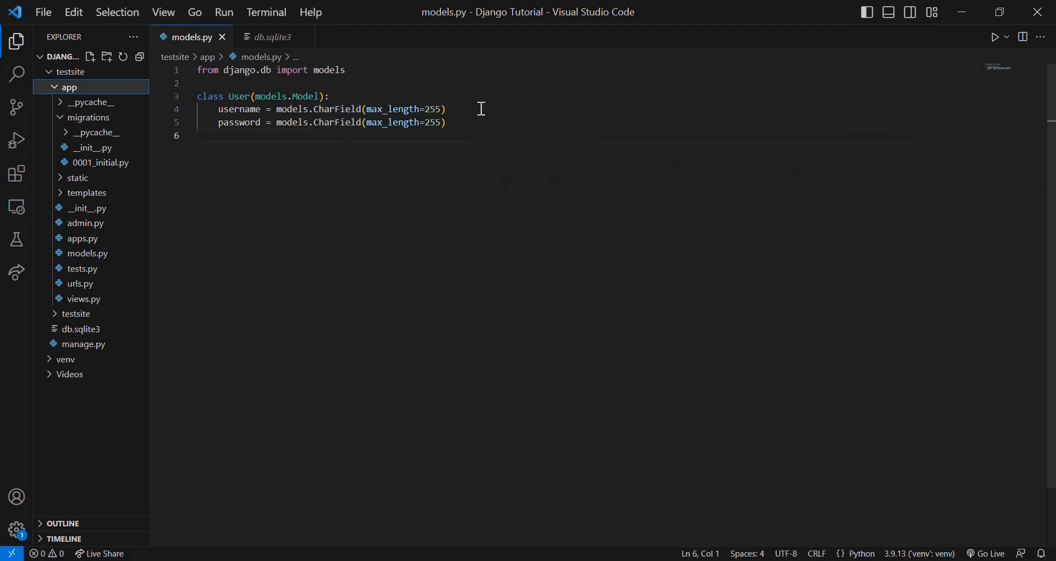
{"action": "mouse_move", "coordinate": [226, 139]}
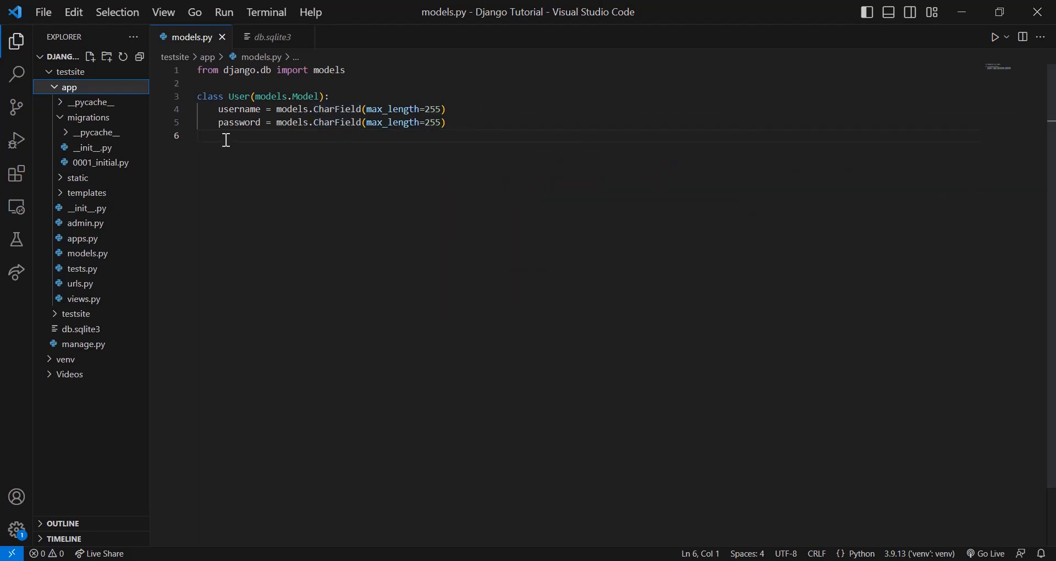
{"action": "mouse_move", "coordinate": [446, 160]}
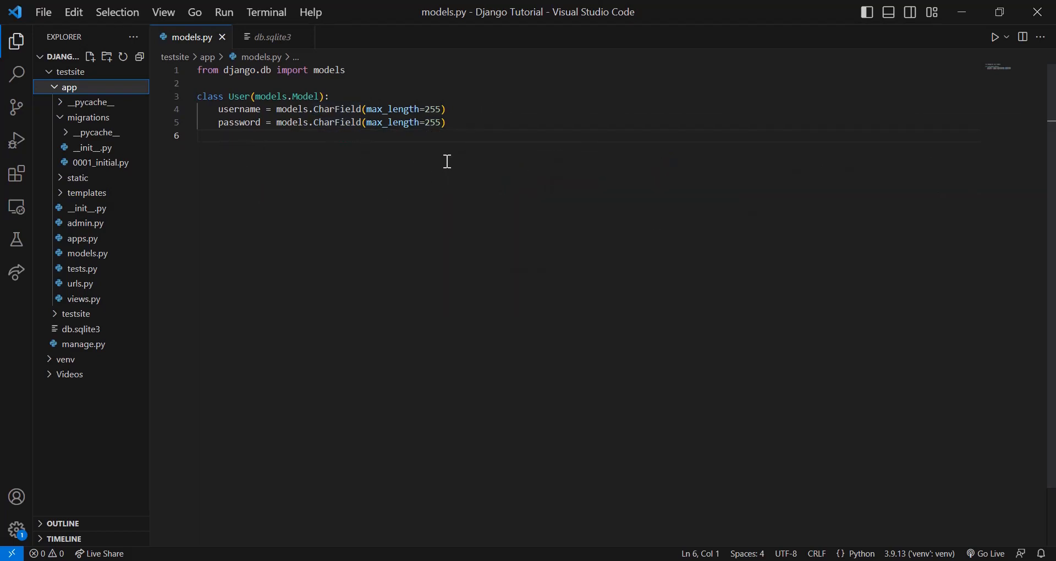
{"action": "mouse_move", "coordinate": [429, 131]}
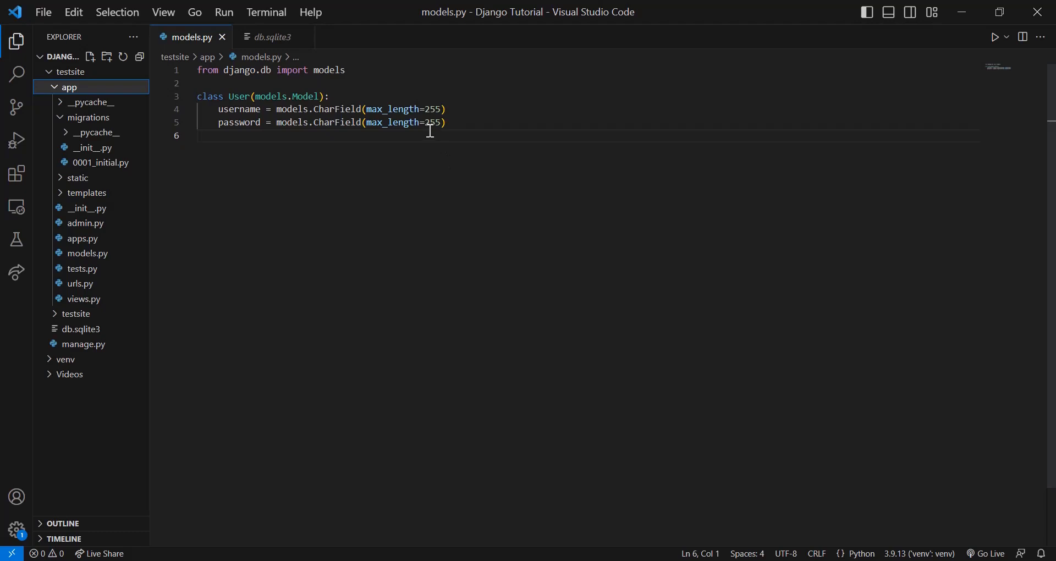
{"action": "mouse_move", "coordinate": [446, 152]}
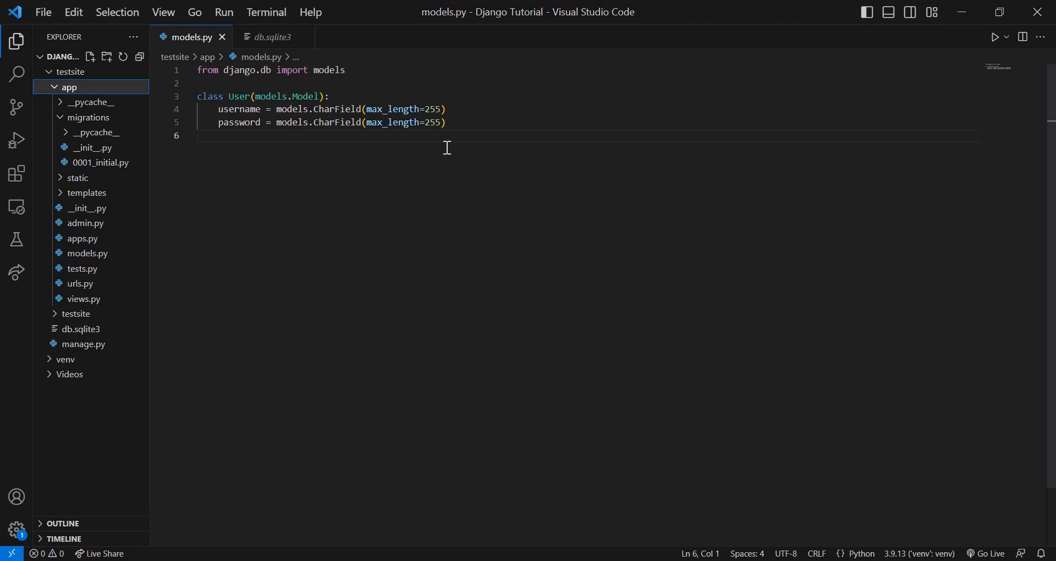
{"action": "mouse_move", "coordinate": [191, 43]}
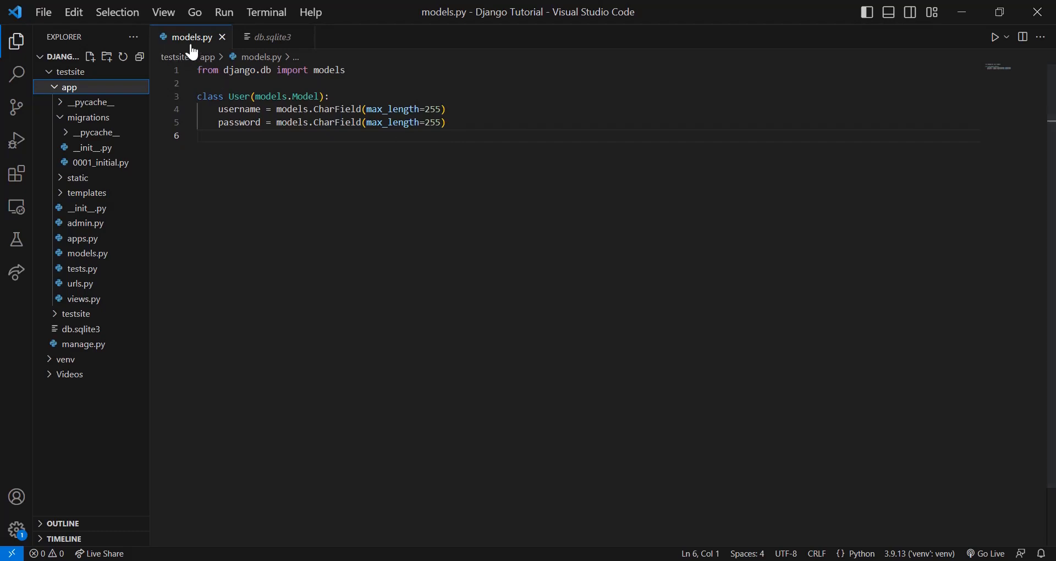
{"action": "mouse_move", "coordinate": [214, 54]}
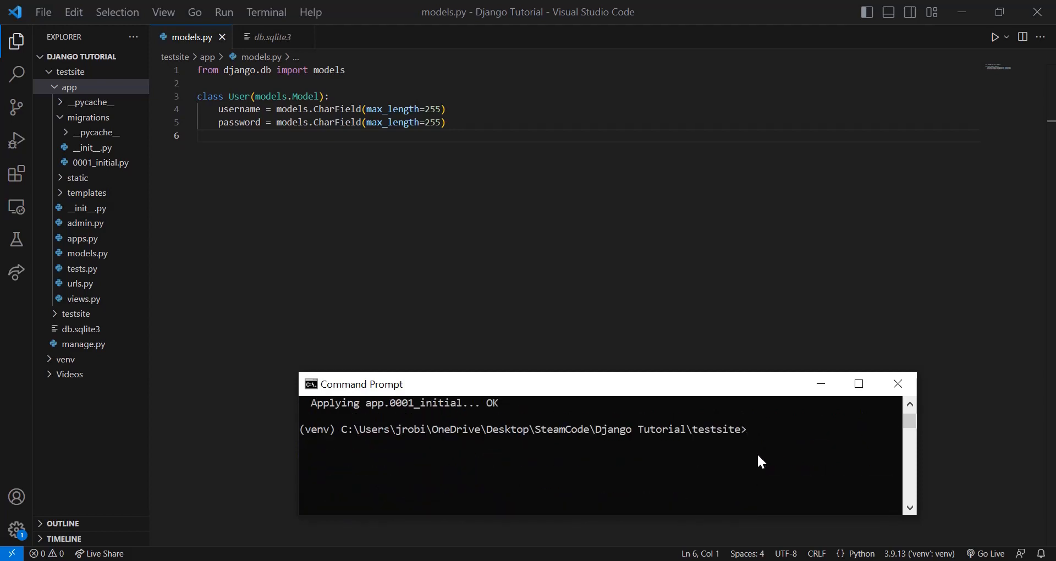
Run python manage.py makemigrations to generate the User model migration.
{"action": "type", "text": "python manage"}
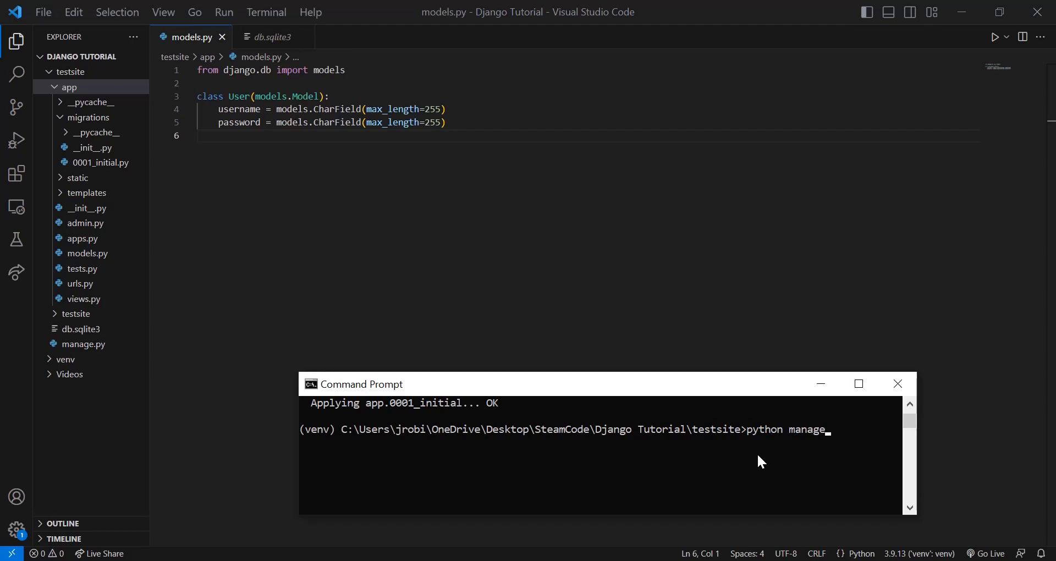
{"action": "type", "text": ".py make"}
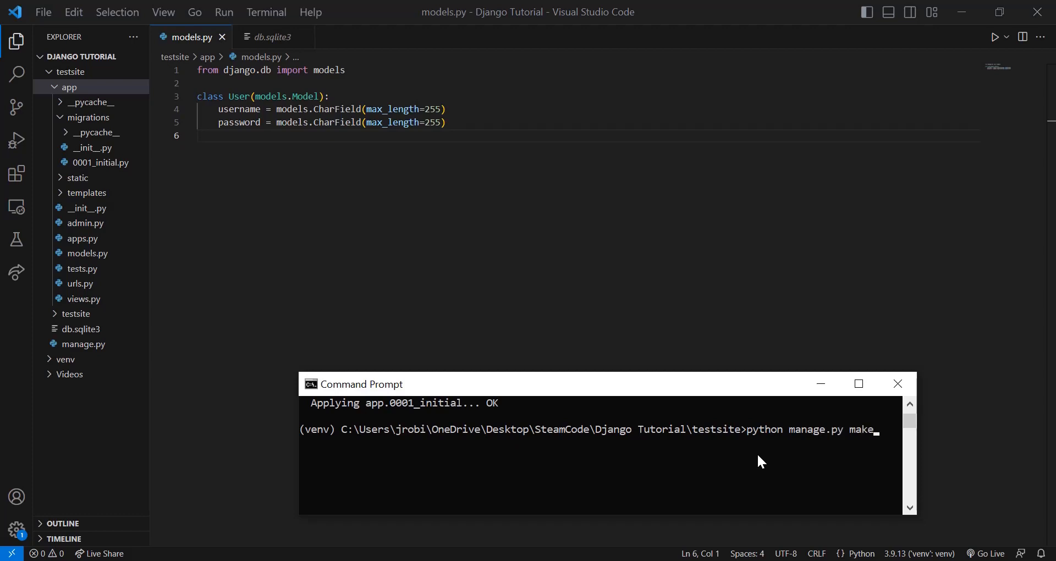
{"action": "type", "text": "igrations"}
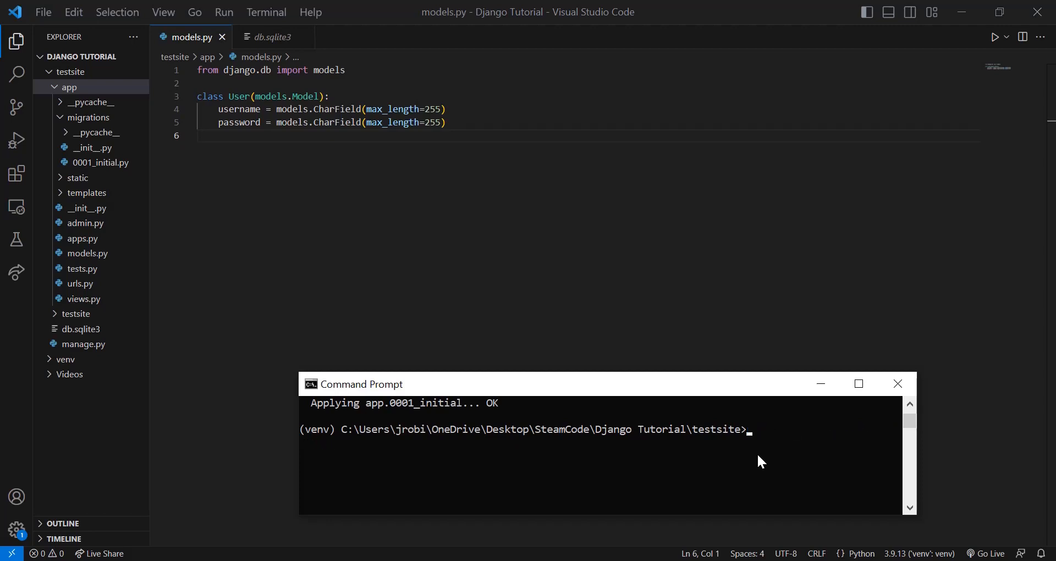
{"action": "mouse_move", "coordinate": [131, 169]}
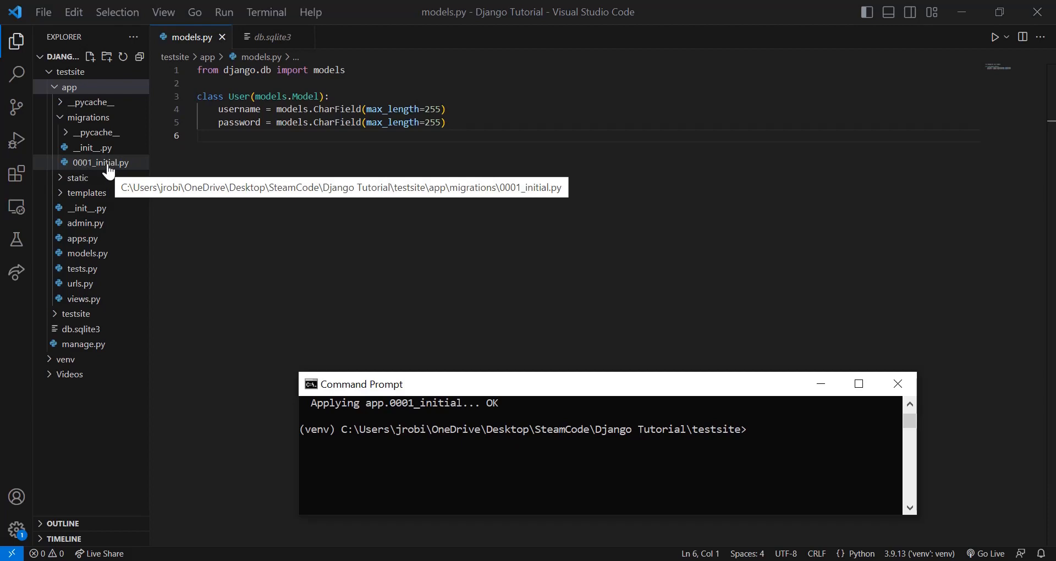
{"action": "mouse_move", "coordinate": [100, 168]}
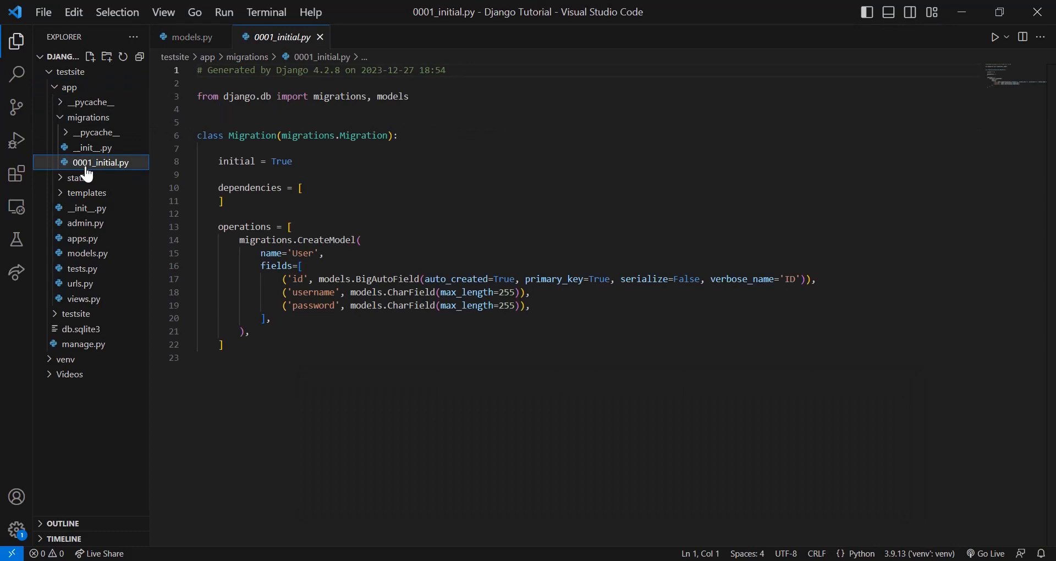
{"action": "mouse_move", "coordinate": [234, 209]}
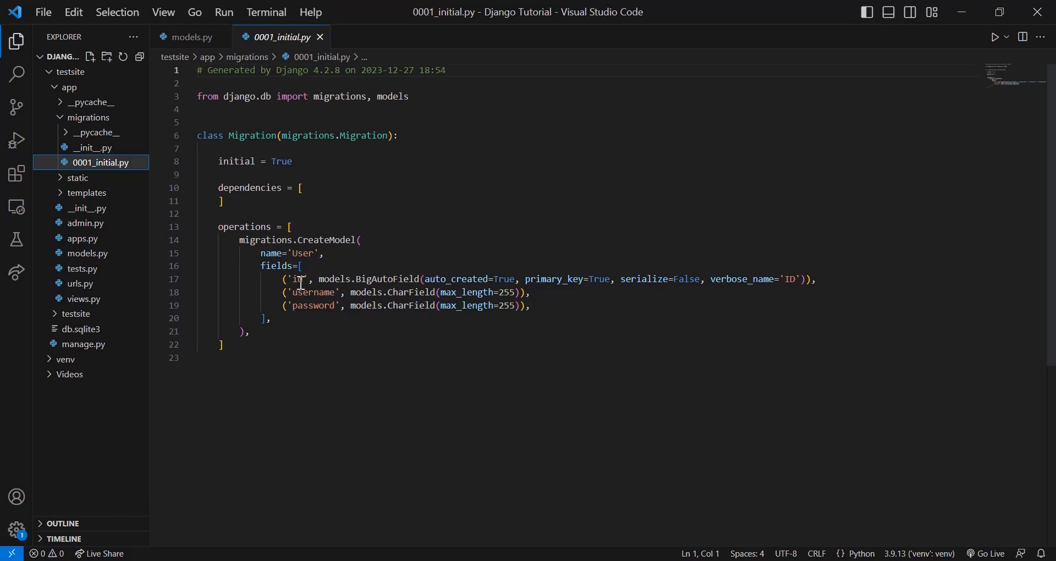
{"action": "mouse_move", "coordinate": [301, 278]}
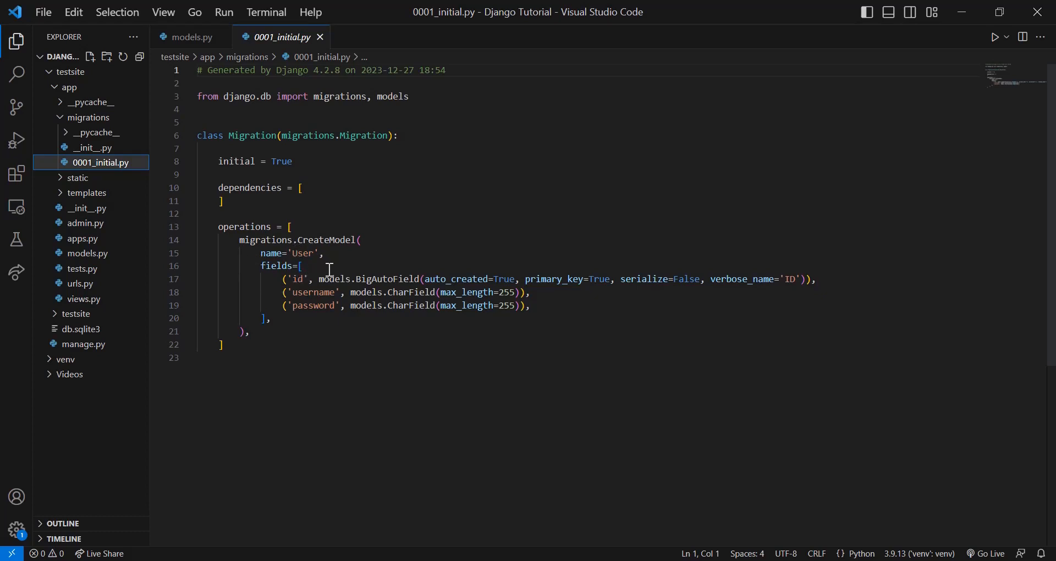
{"action": "mouse_move", "coordinate": [308, 285]}
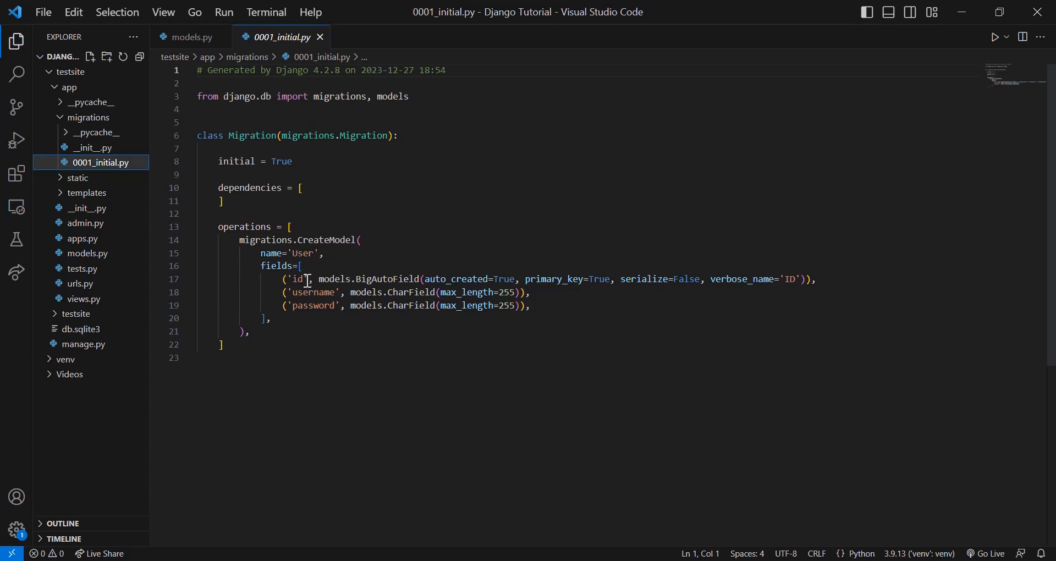
{"action": "mouse_move", "coordinate": [309, 257]}
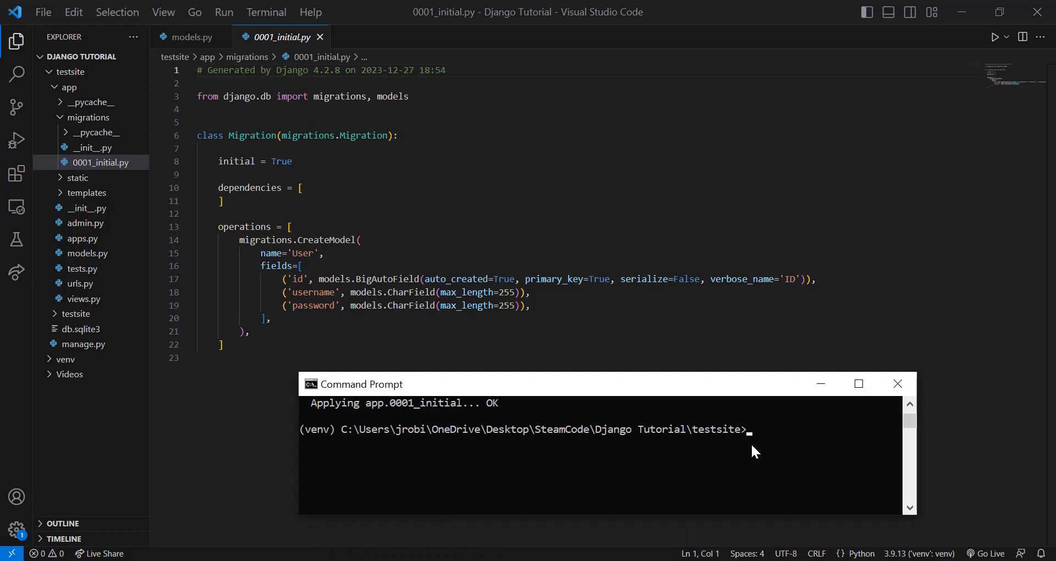
Run python manage.py migrate to create the app.0001_initial User table.
{"action": "type", "text": "python manage.py migrate"}
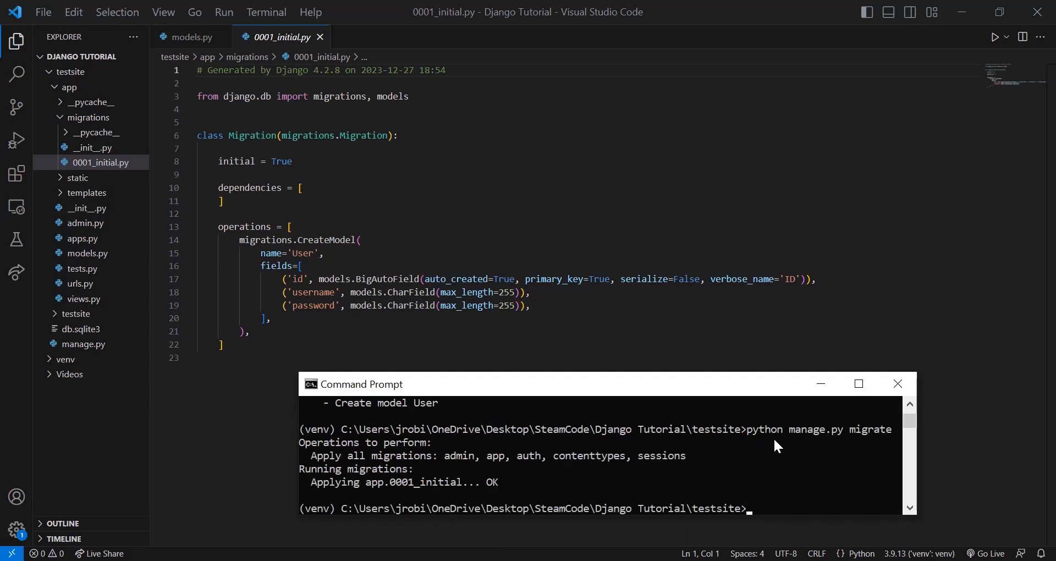
{"action": "mouse_move", "coordinate": [871, 438]}
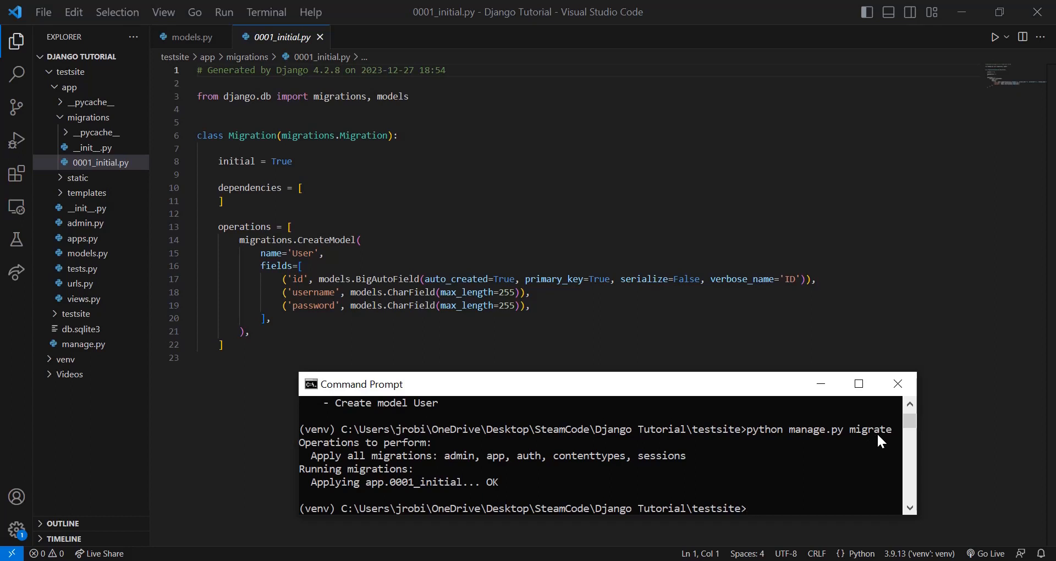
{"action": "mouse_move", "coordinate": [646, 489]}
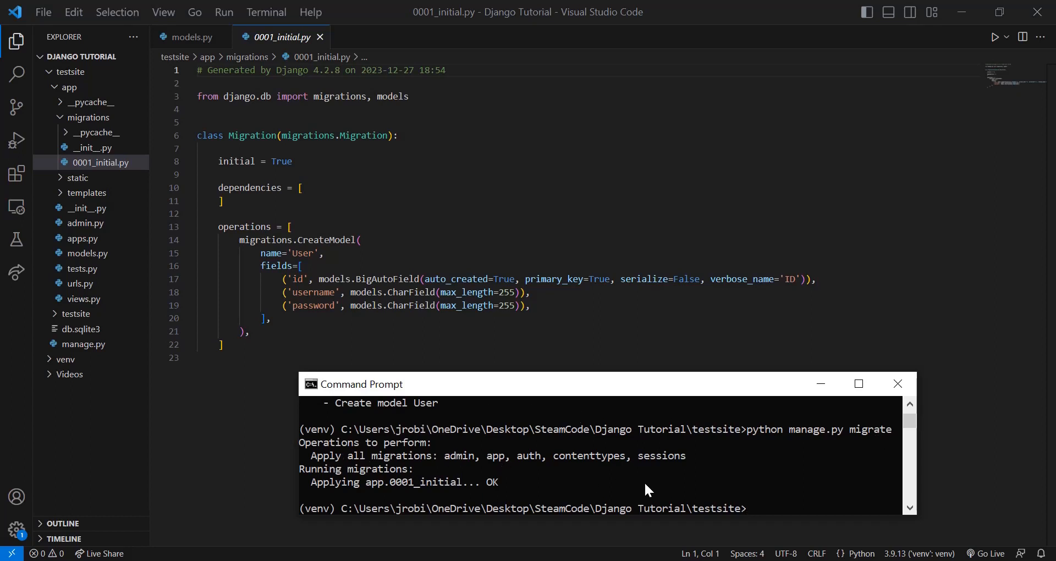
{"action": "mouse_move", "coordinate": [384, 495]}
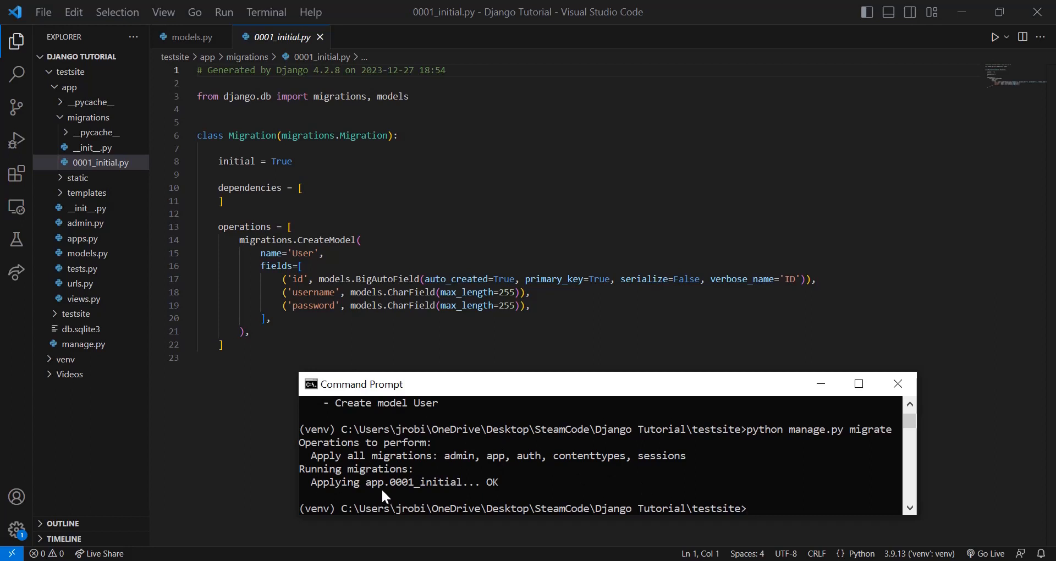
{"action": "mouse_move", "coordinate": [481, 495]}
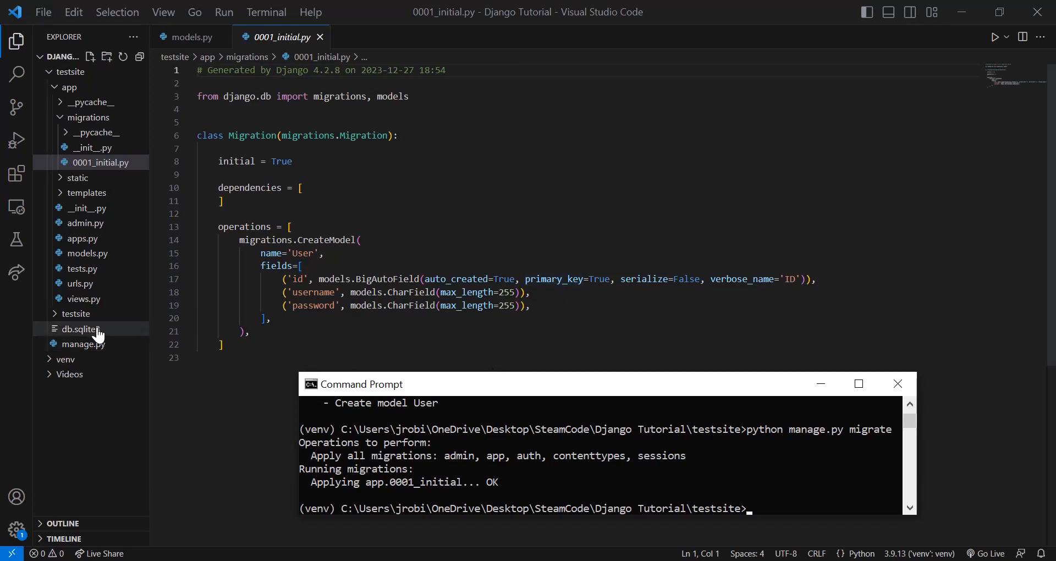
{"action": "mouse_move", "coordinate": [187, 330]}
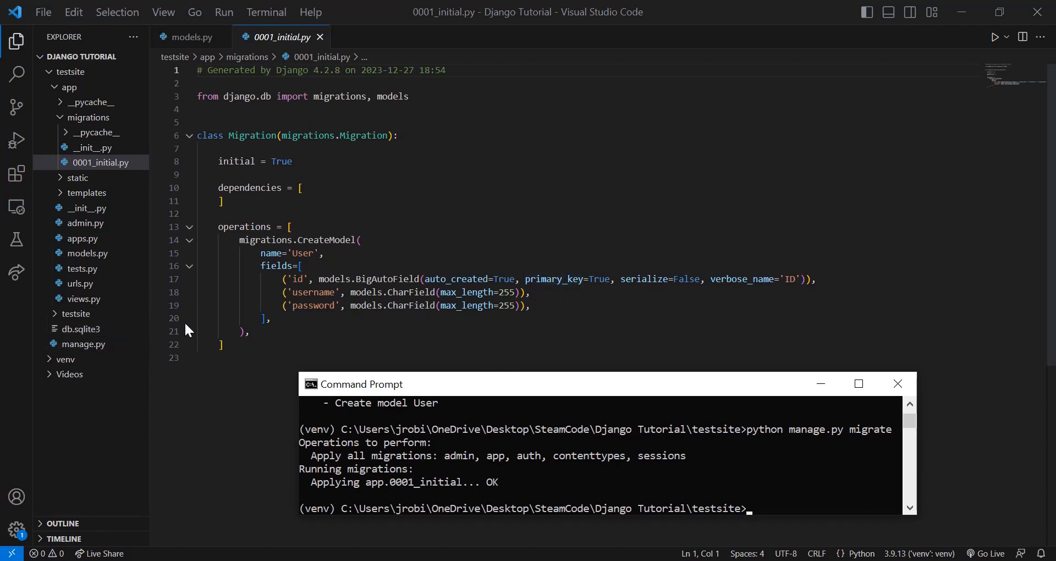
{"action": "mouse_move", "coordinate": [735, 224]}
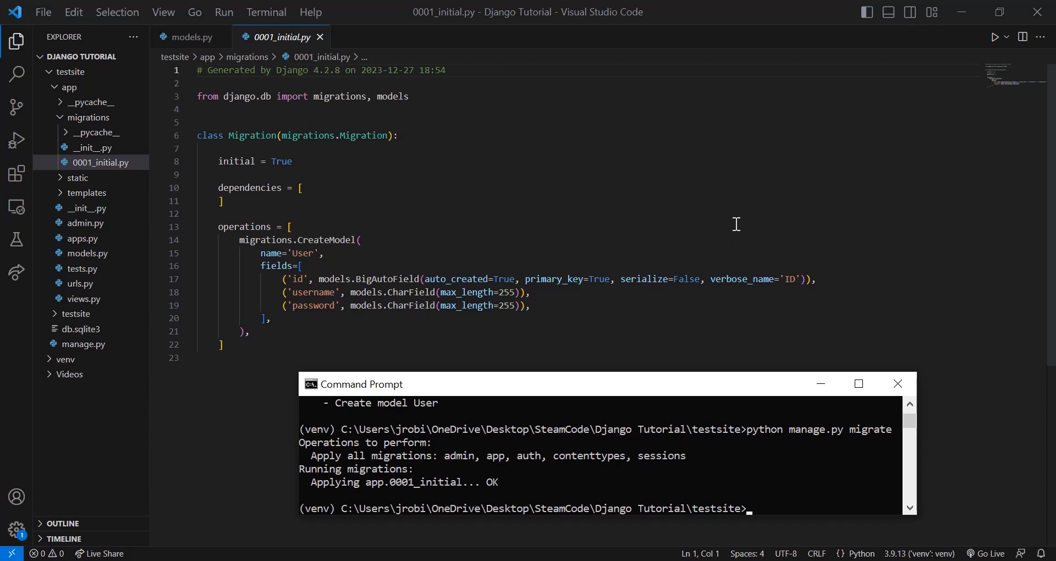